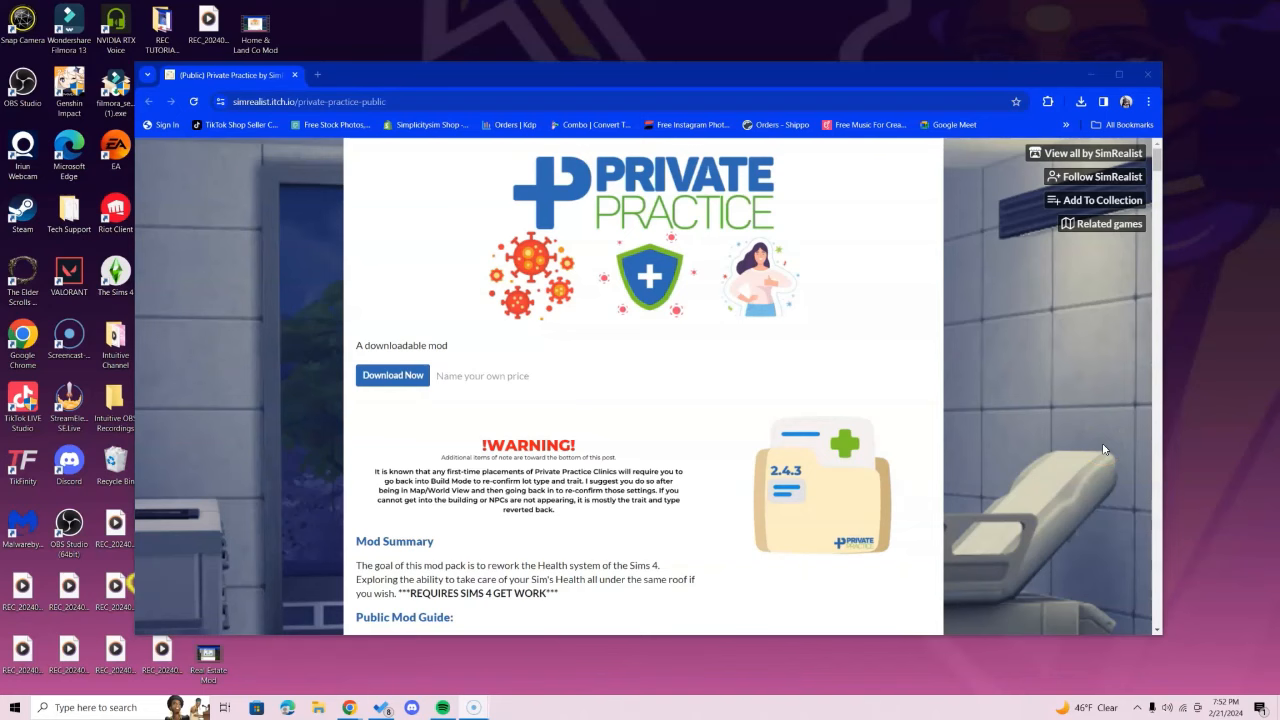
# - Bring up the Download Now dialog on the Private Practice itch.io page
pyautogui.click(392, 376)
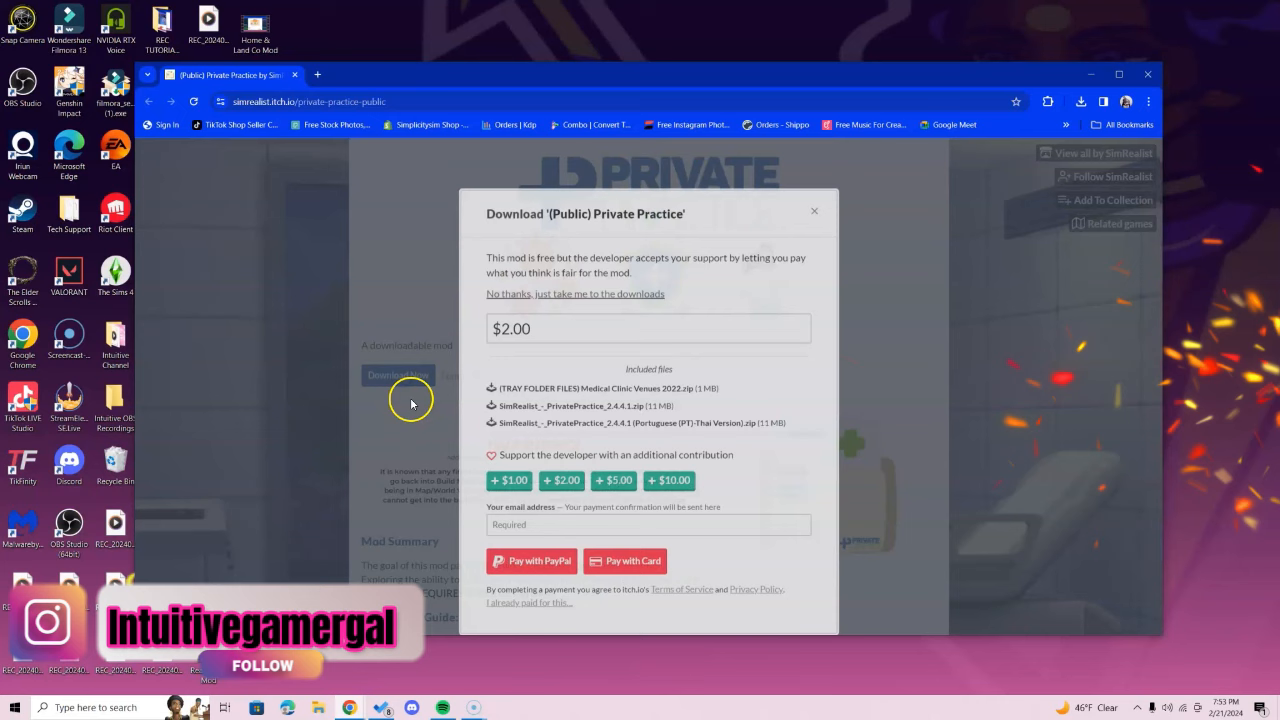
pyautogui.moveTo(972, 424)
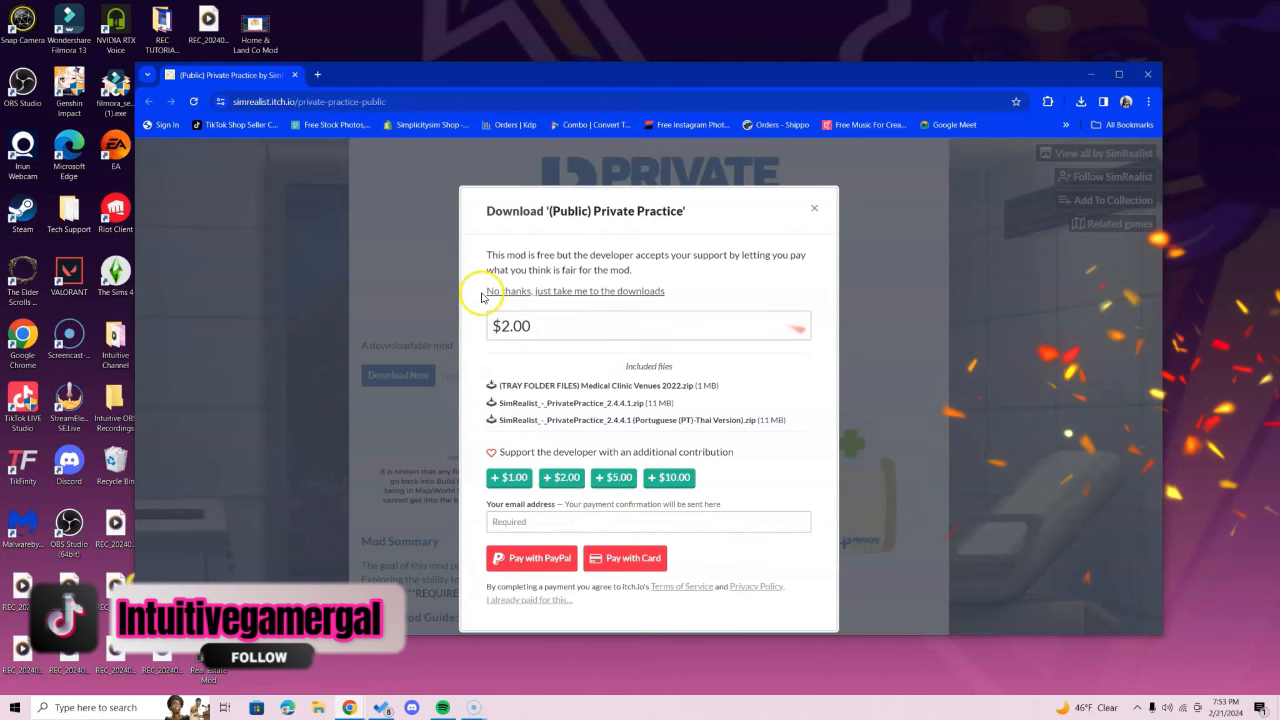
# - Skip payment, download PrivatePractice_2.4.4.1.zip and show it in the Downloads folder
pyautogui.click(574, 292)
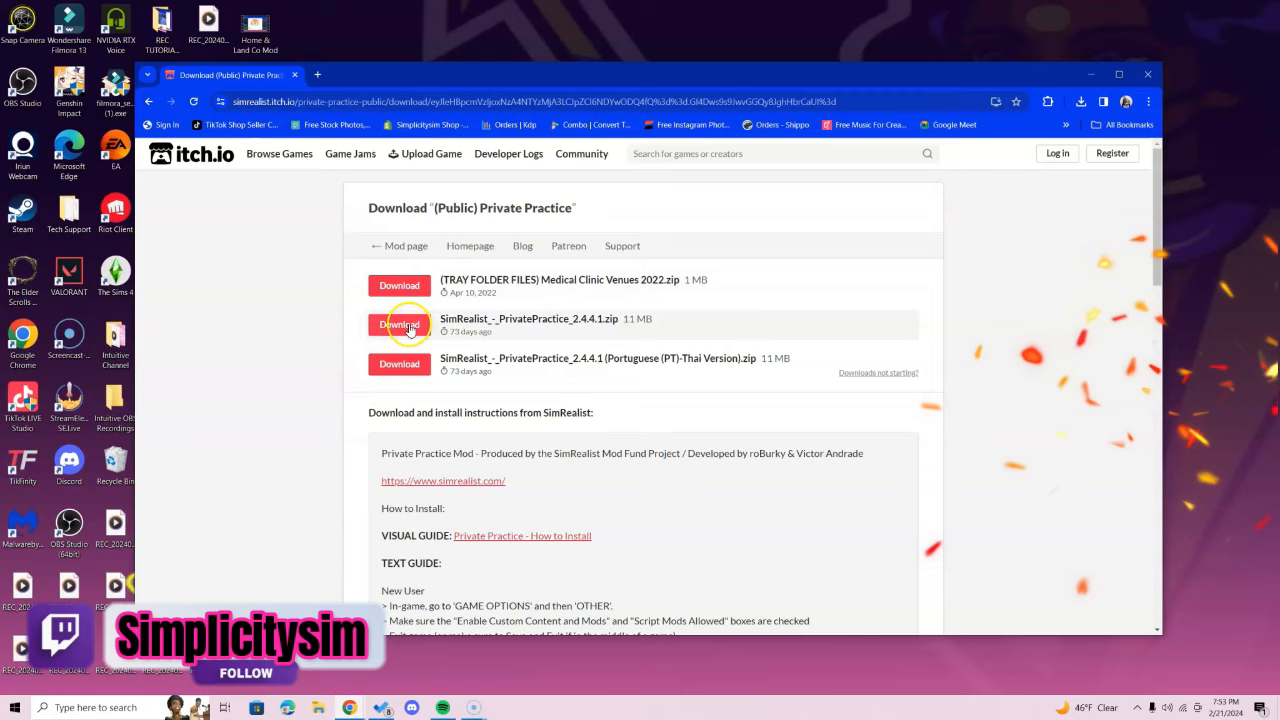
pyautogui.click(400, 324)
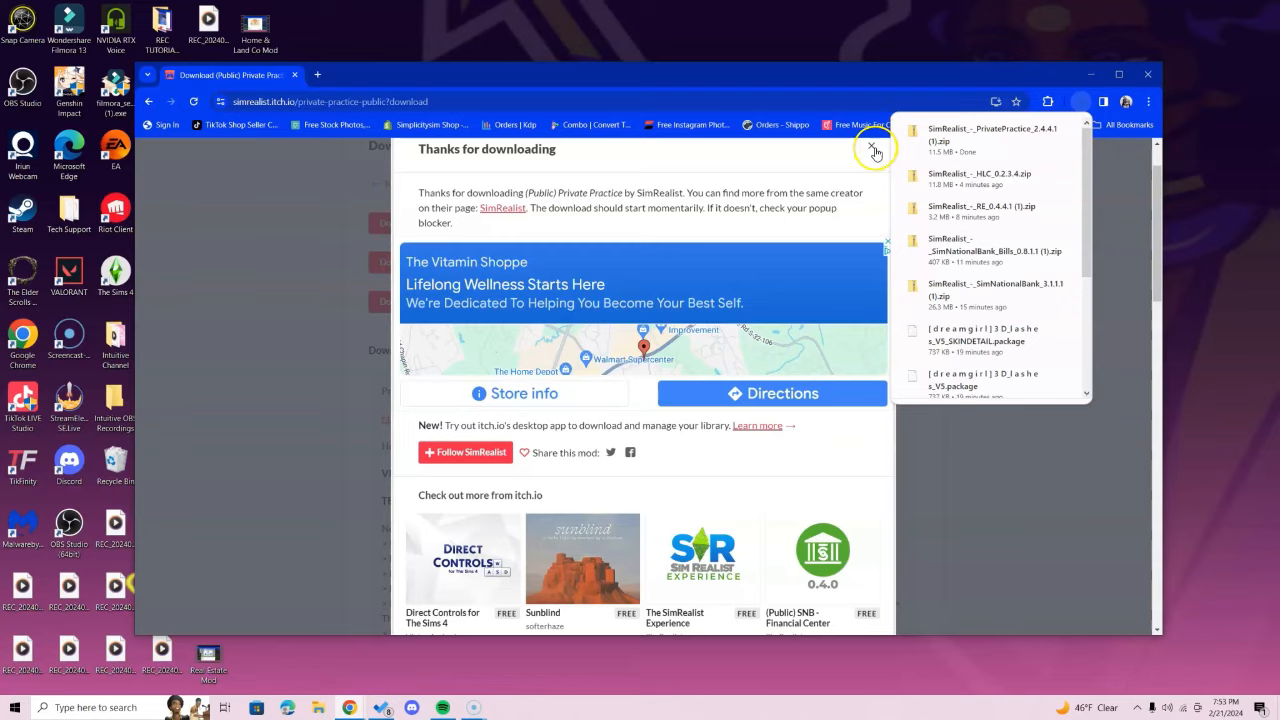
pyautogui.click(874, 148)
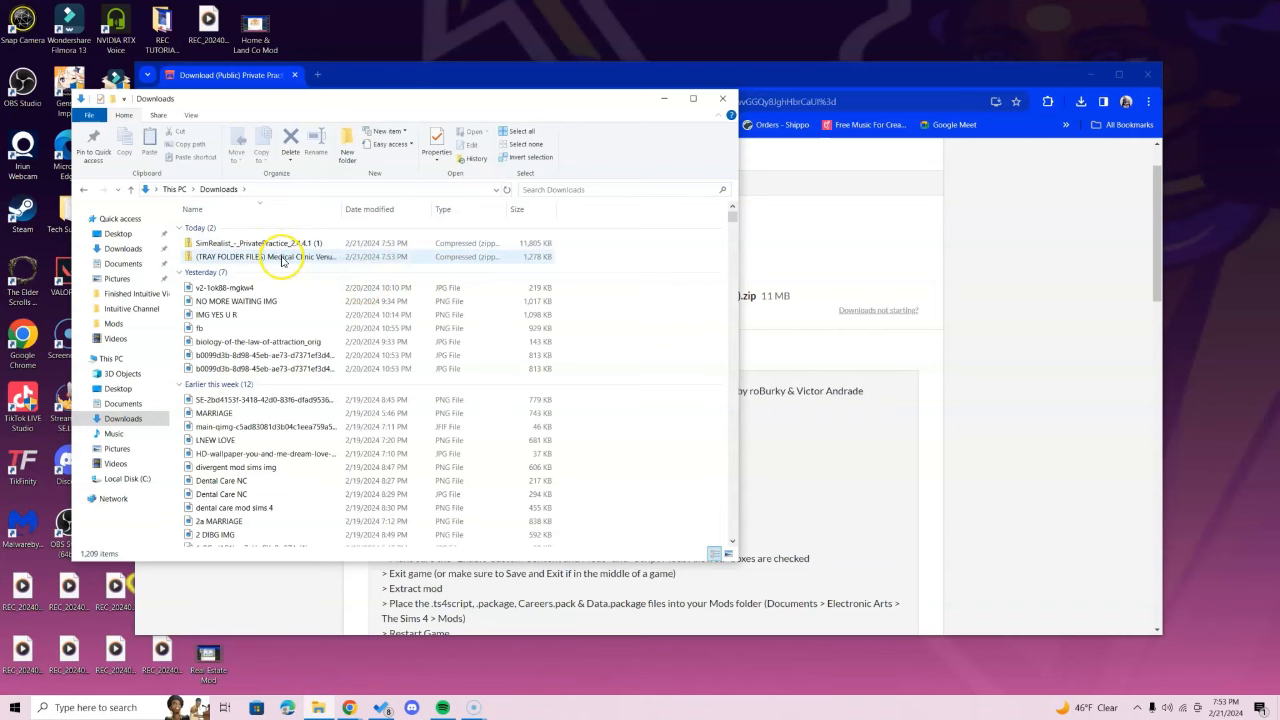
pyautogui.moveTo(318, 708)
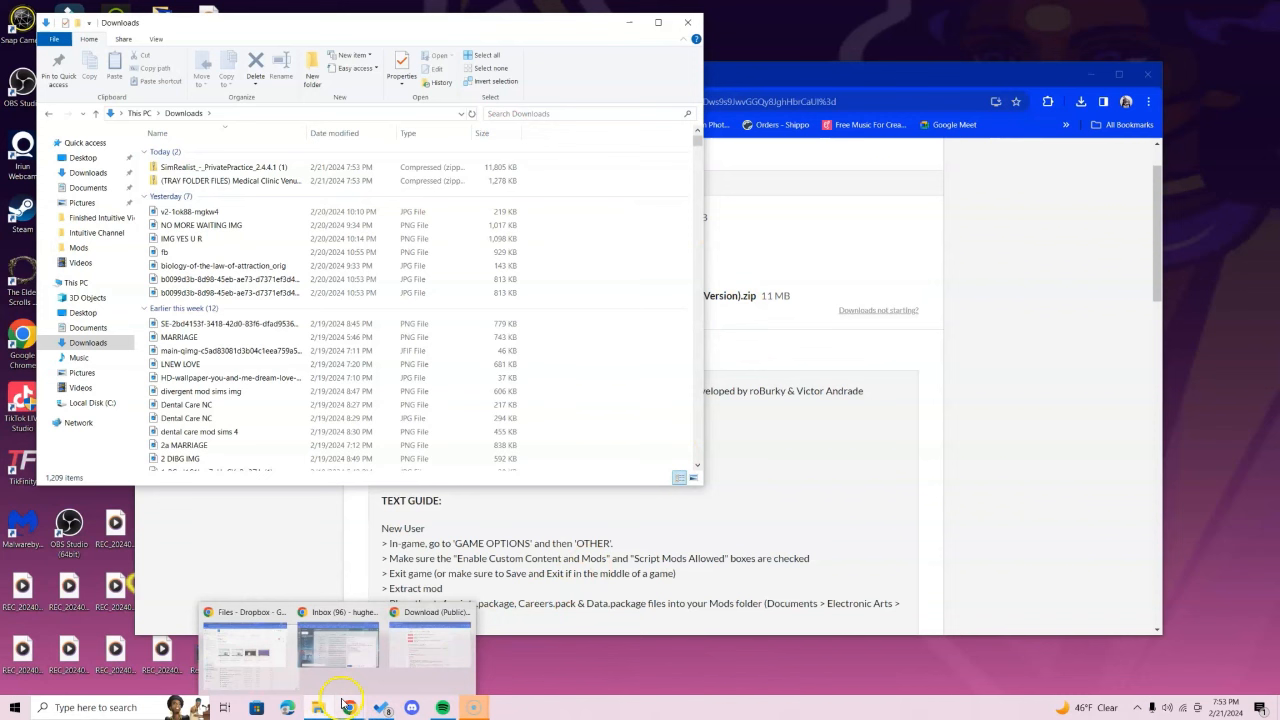
# - Launch a second File Explorer window from the taskbar icon at Documents > Electronic Arts
pyautogui.rightClick(224, 708)
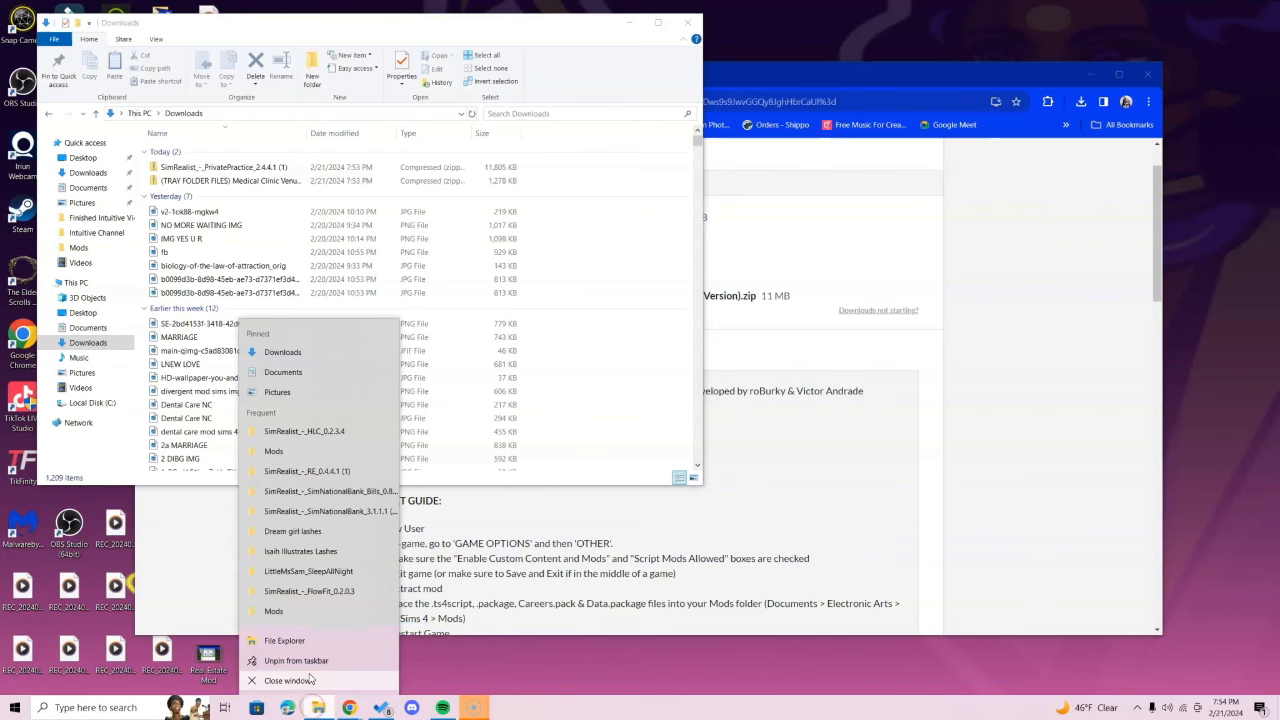
pyautogui.click(284, 640)
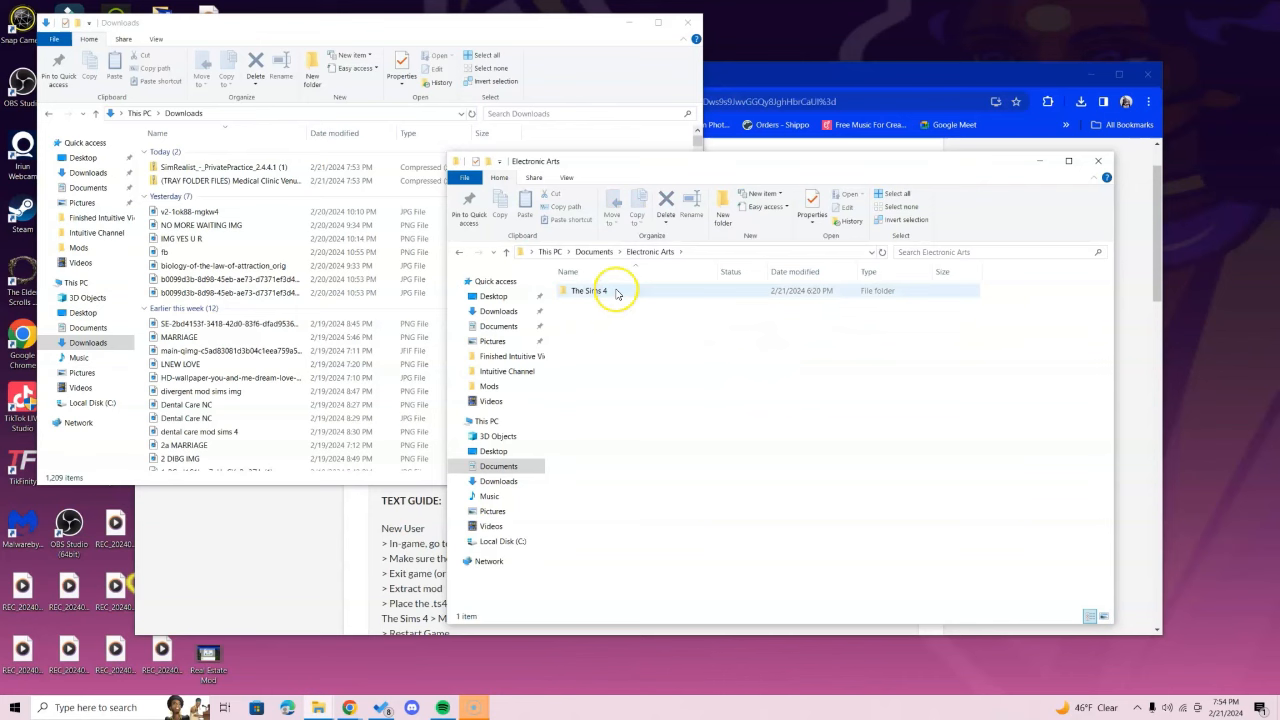
# - Enter The Sims 4 > Mods and extract the TRAY FOLDER FILES zip into Downloads
pyautogui.doubleClick(588, 290)
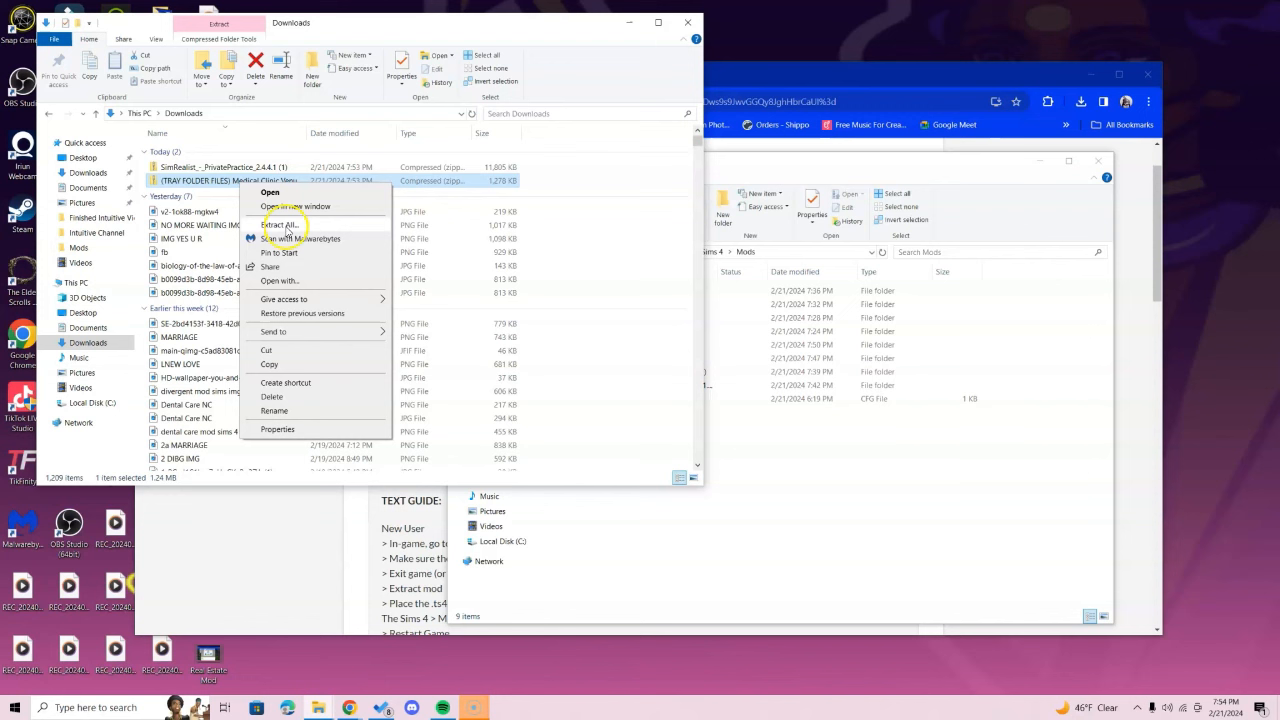
pyautogui.moveTo(296, 206)
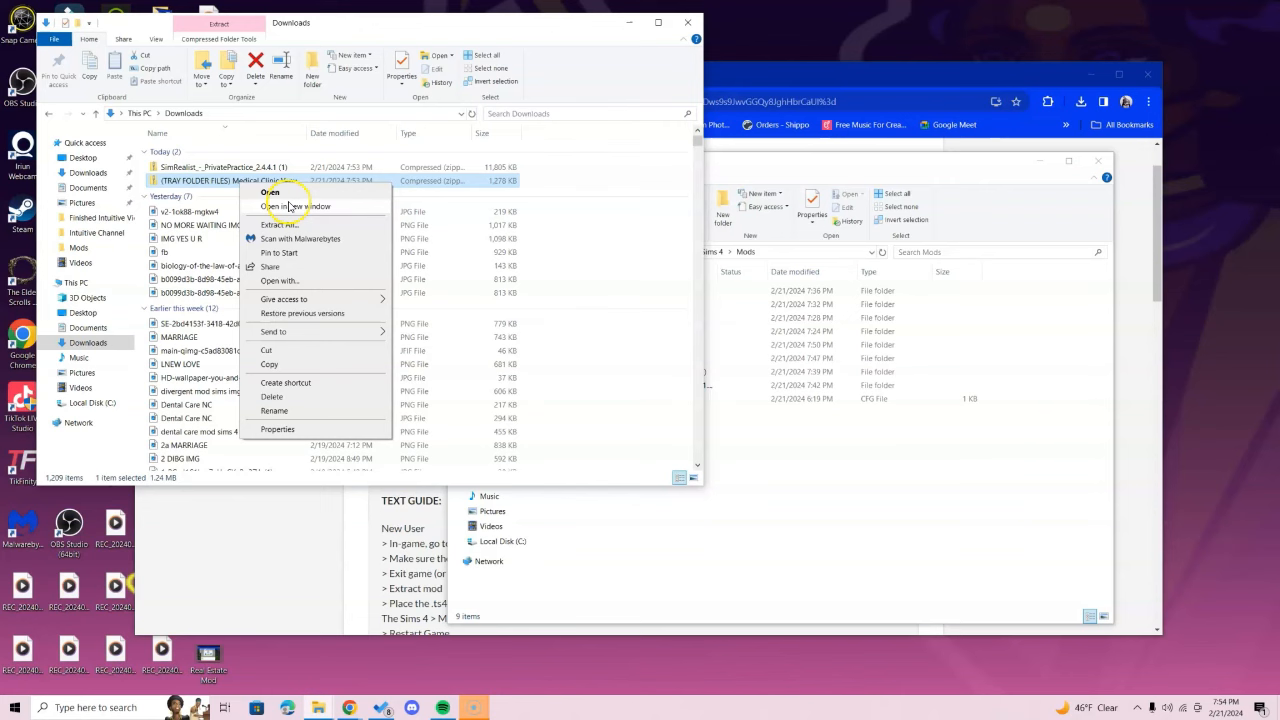
pyautogui.click(298, 206)
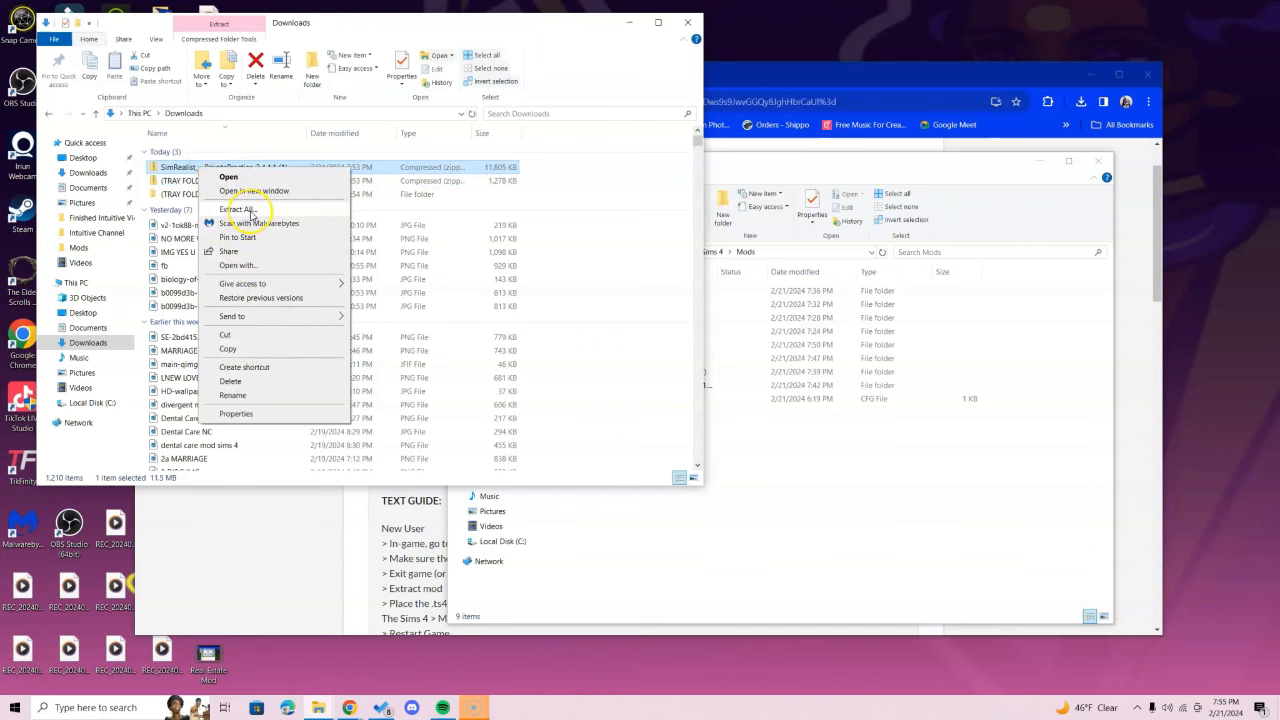
# - Extract the PrivatePractice_2.4.4.1 zip into Mods, then go back up to The Sims 4
pyautogui.click(238, 210)
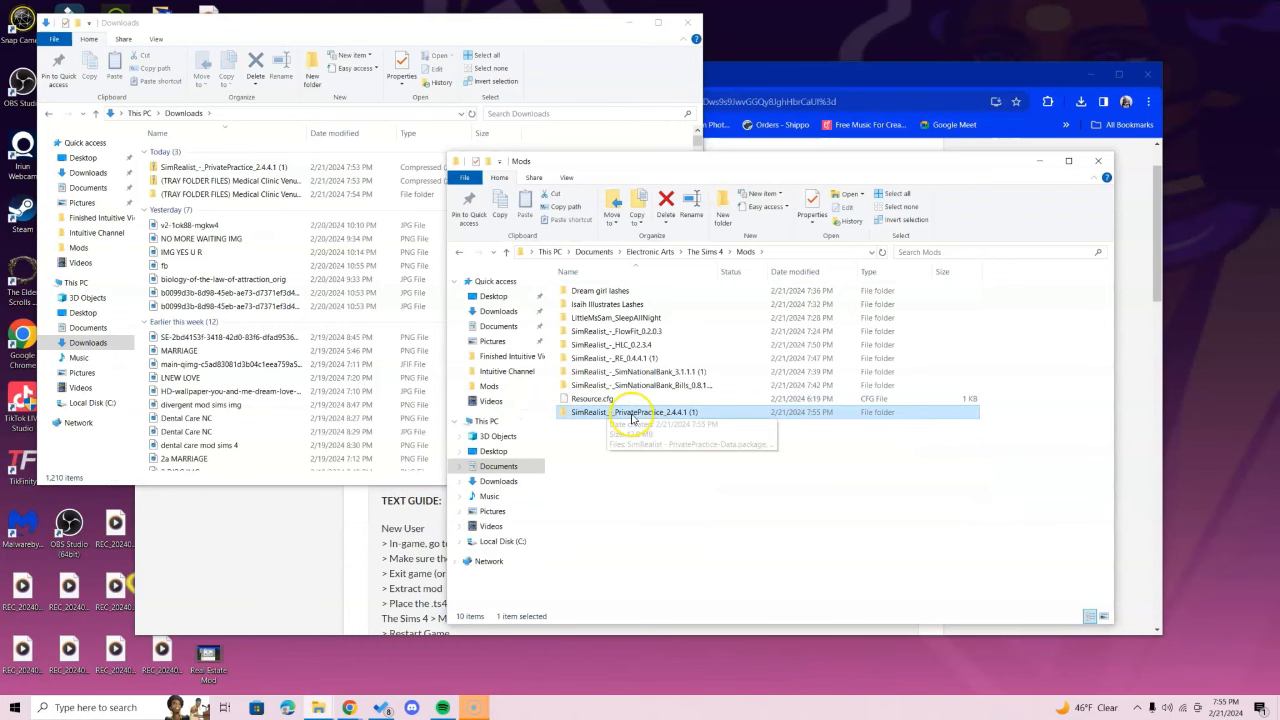
pyautogui.click(704, 252)
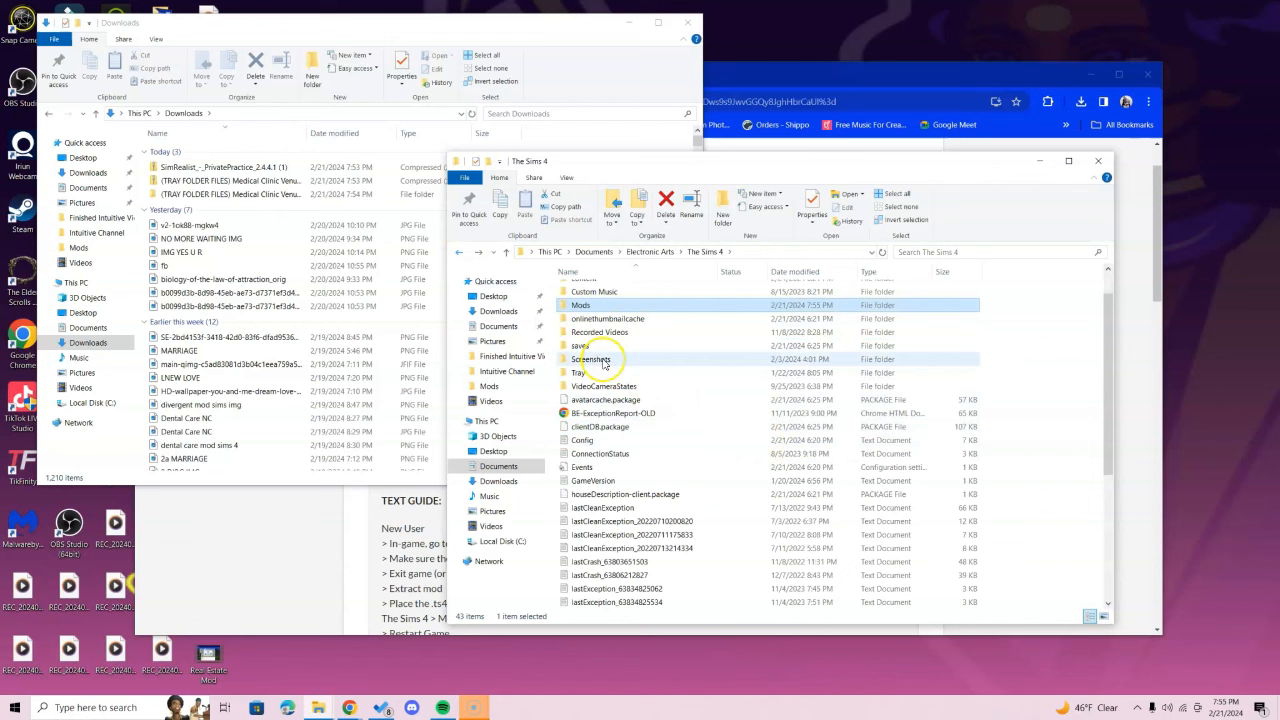
# - Move the four Medical Clinic venue folders into the Tray folder and check one's contents
pyautogui.doubleClick(578, 372)
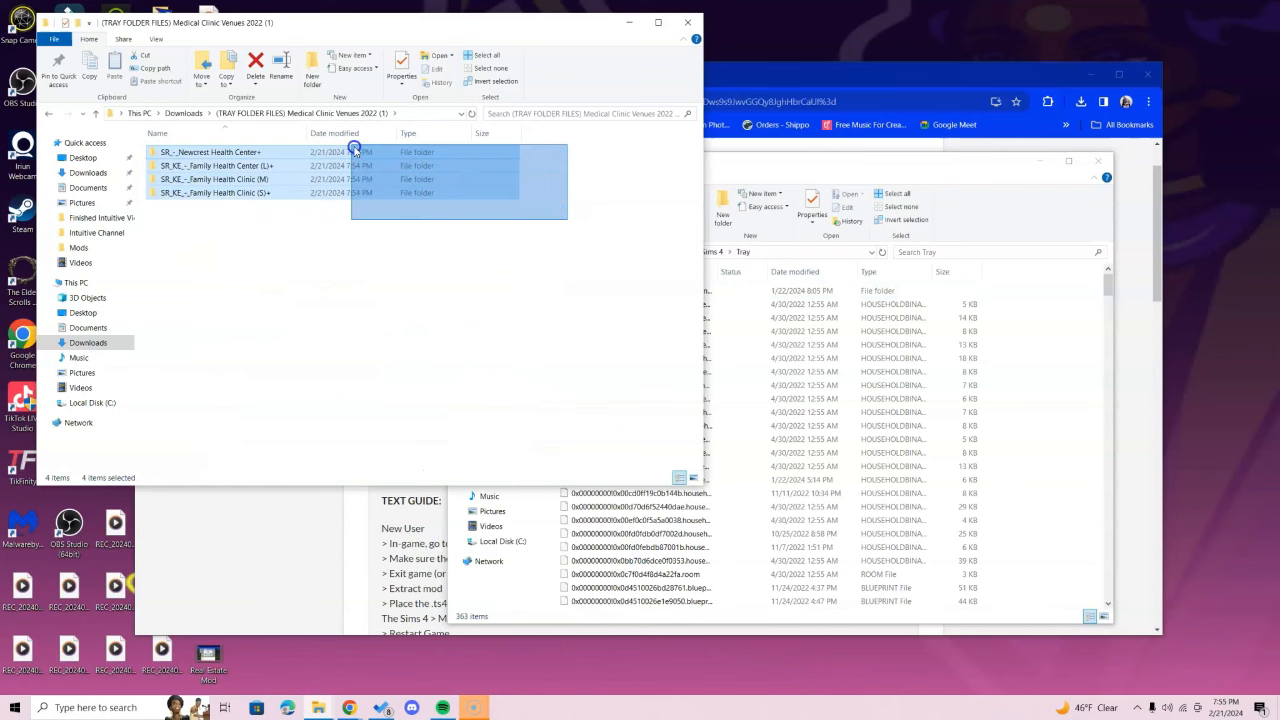
pyautogui.doubleClick(216, 192)
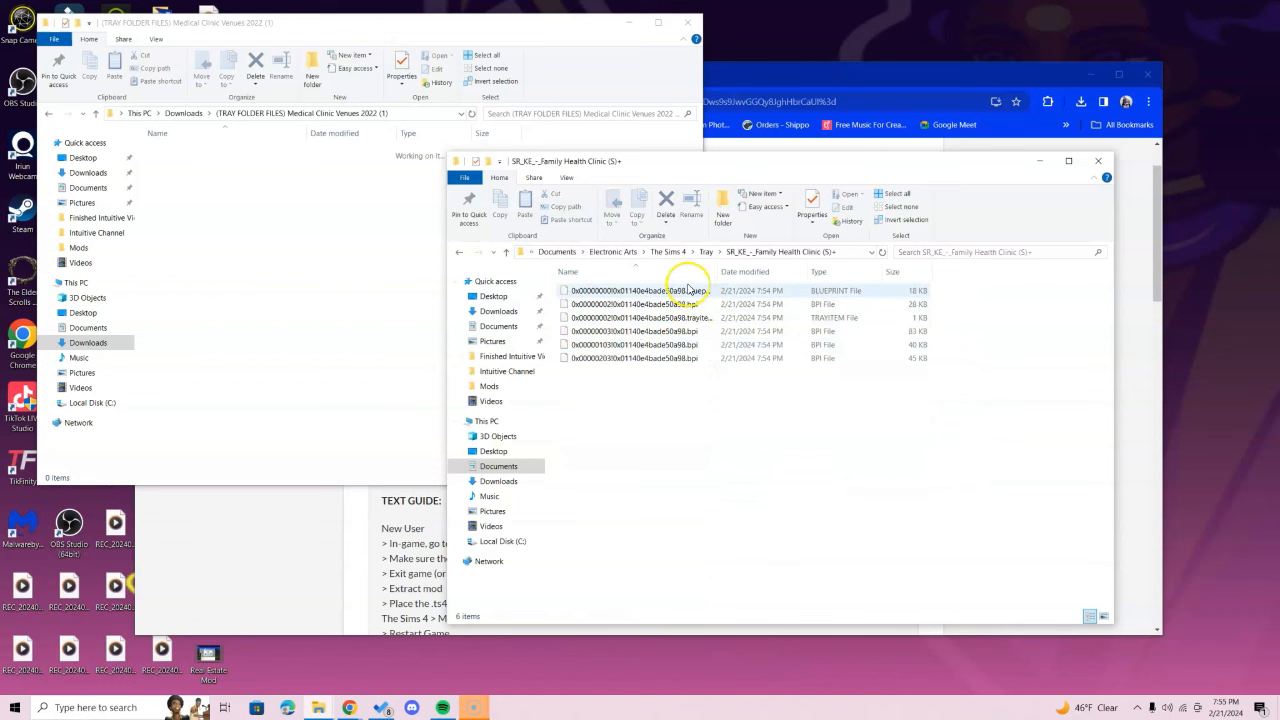
pyautogui.click(744, 252)
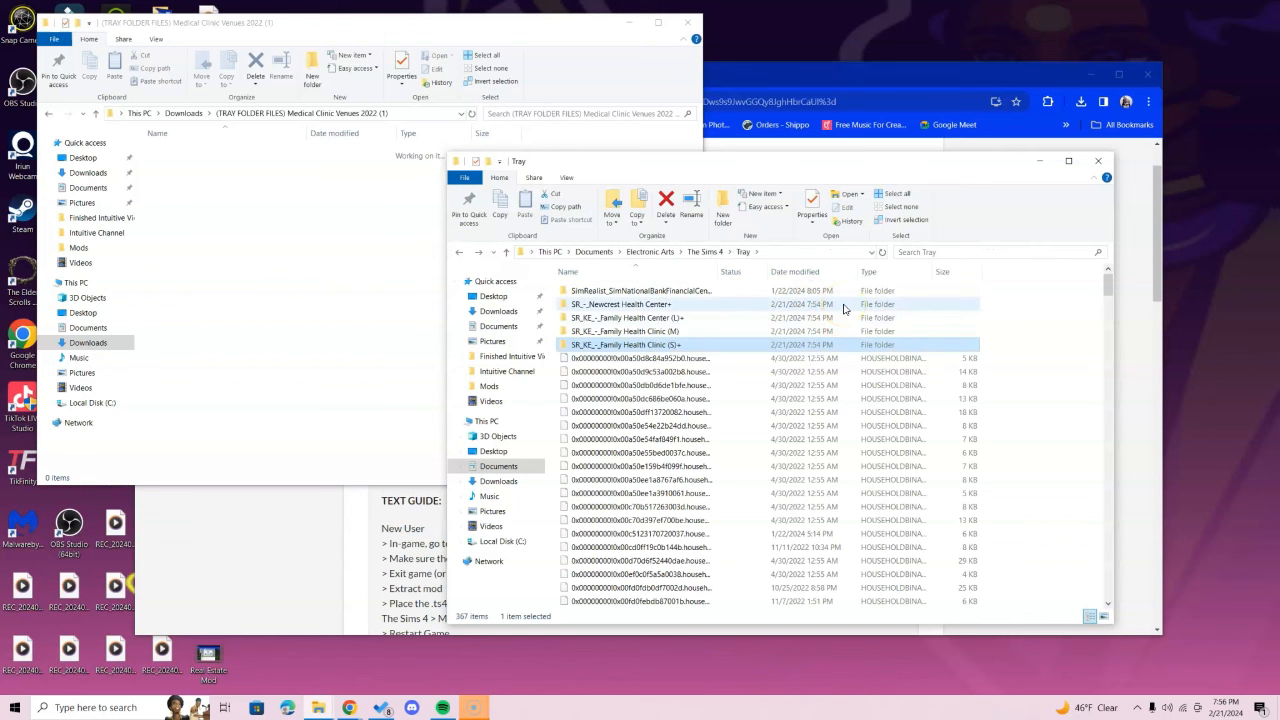
pyautogui.rightClick(230, 168)
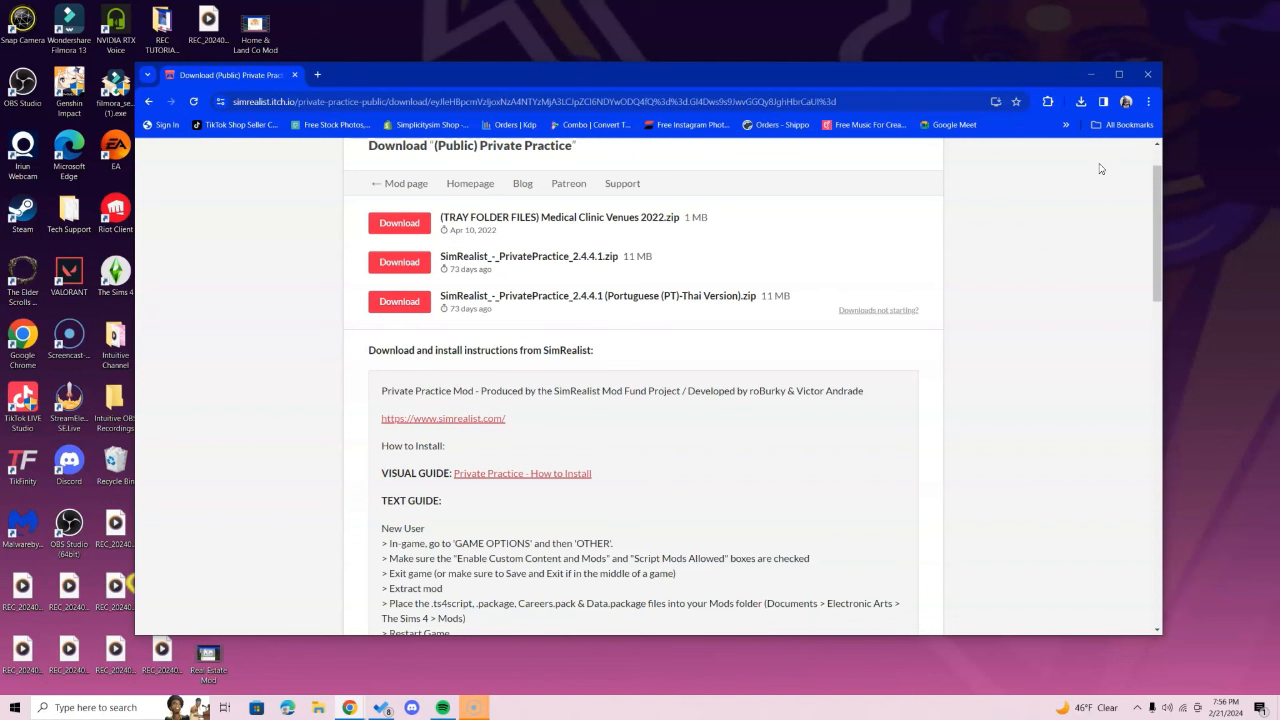
pyautogui.moveTo(232, 532)
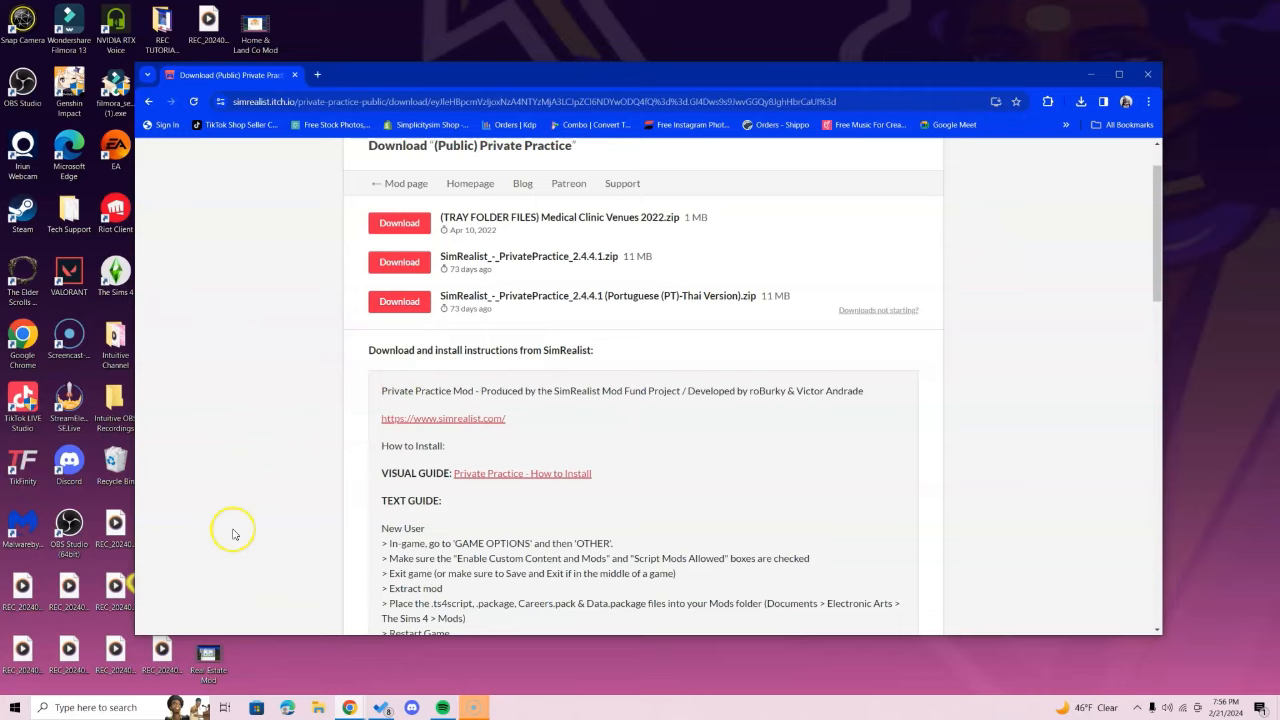